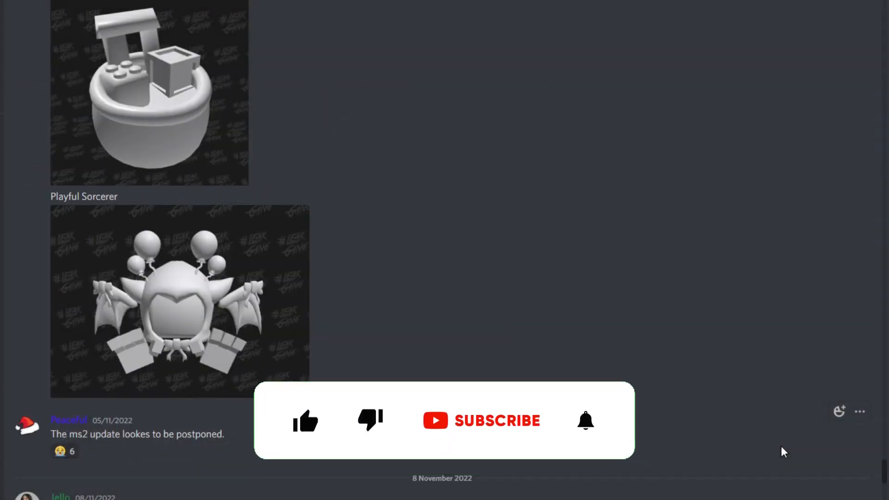
# Scroll the channel to the Gem Boost leak post and view its purple gem image enlarged.
pyautogui.click(305, 420)
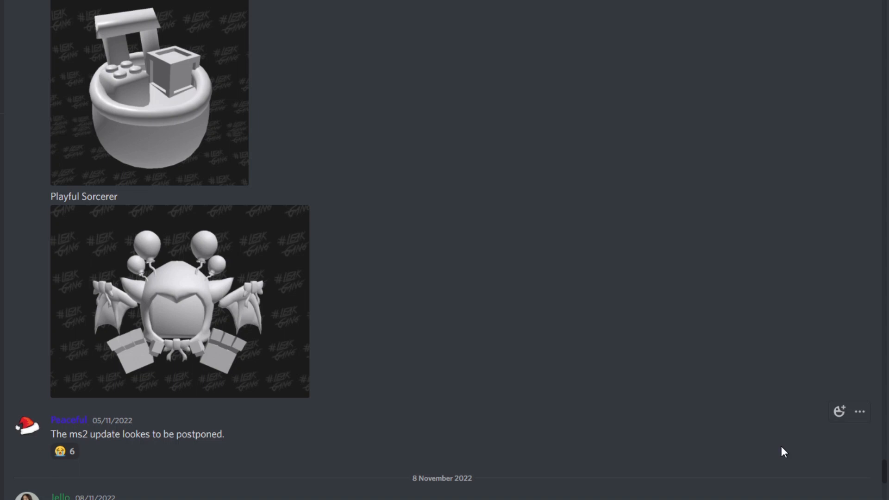
pyautogui.moveTo(714, 450)
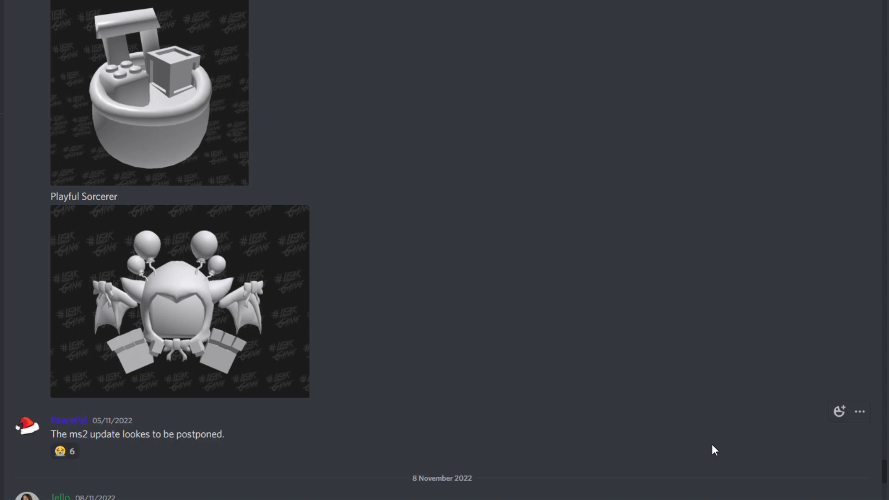
pyautogui.scroll(-3)
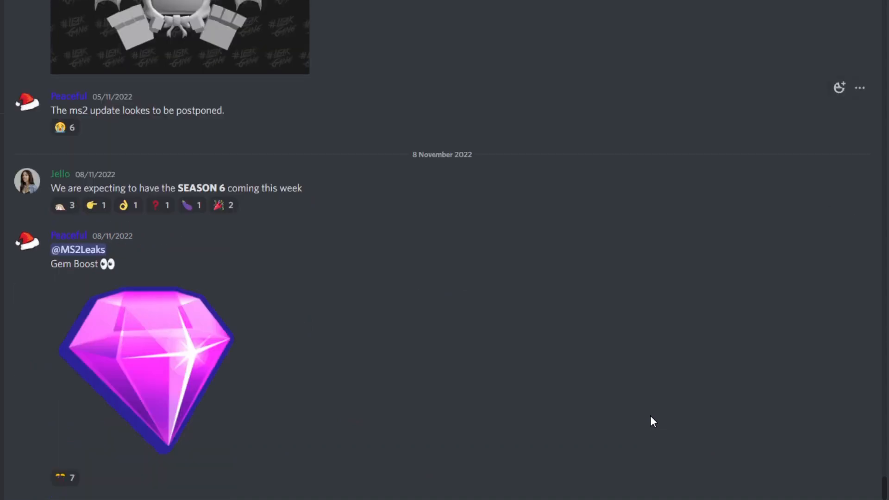
pyautogui.moveTo(436, 413)
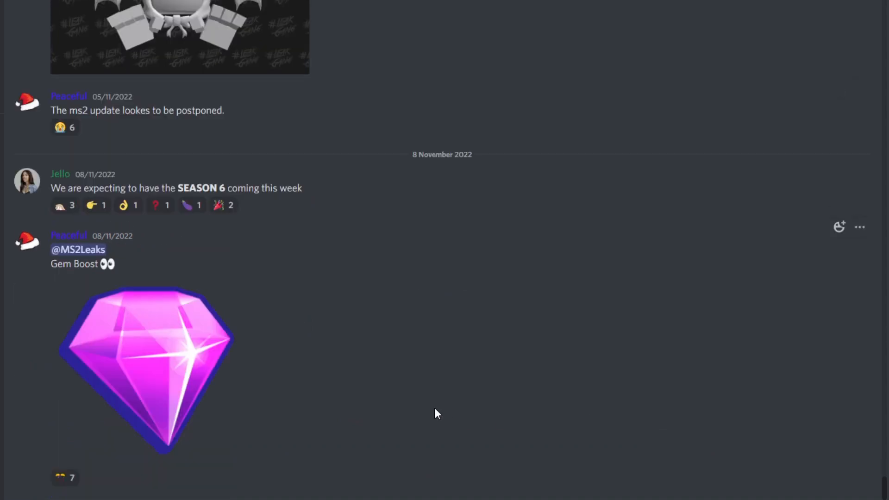
pyautogui.moveTo(200, 375)
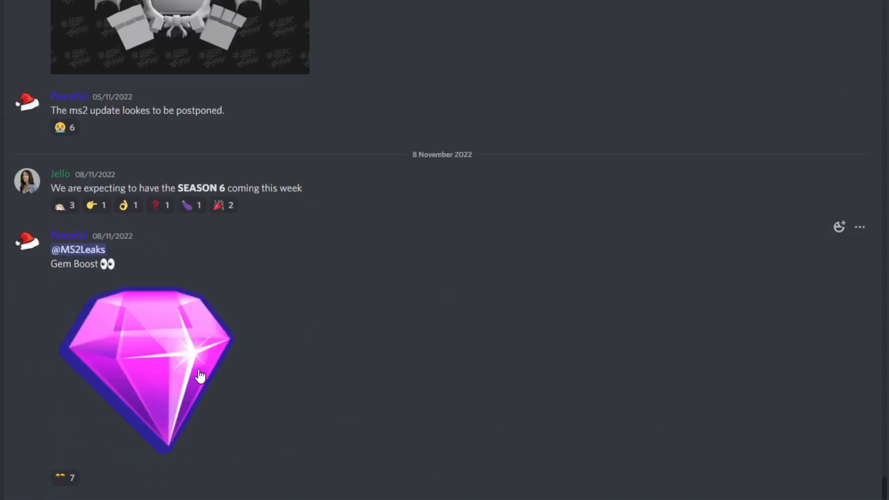
pyautogui.click(146, 371)
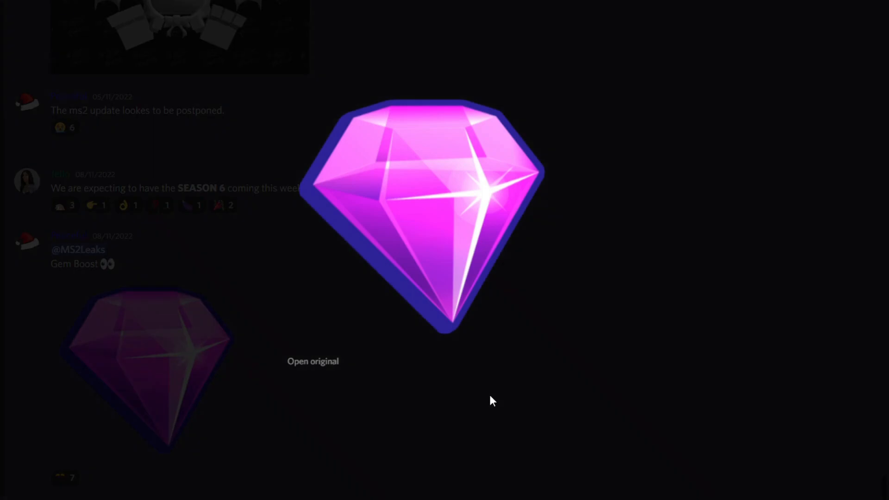